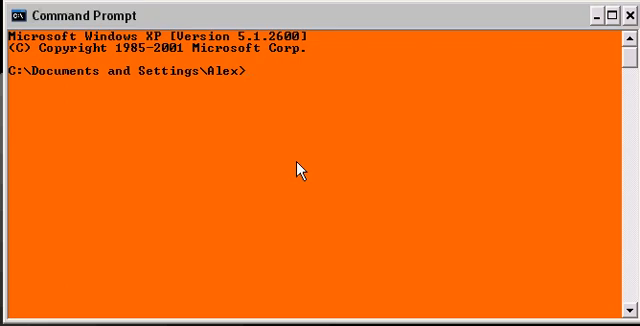
Step: Launch a new Command Prompt window via Start > Run with 'cmd'
click(16, 320)
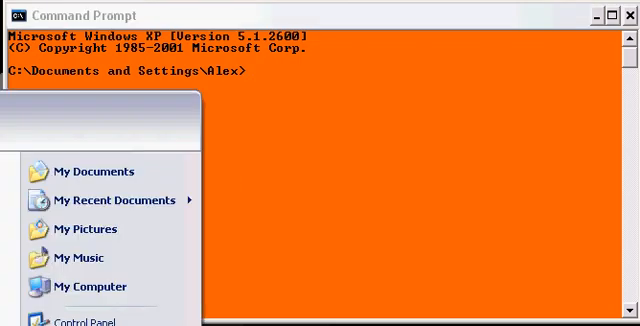
click(286, 204)
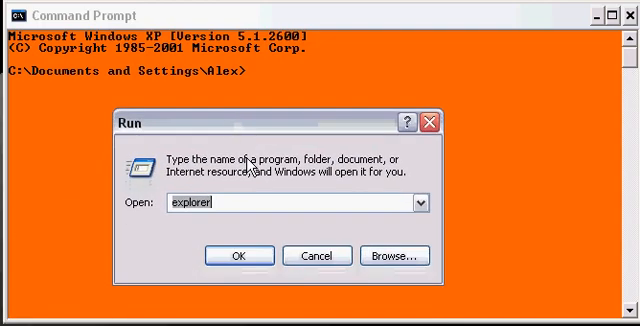
text(cmd)
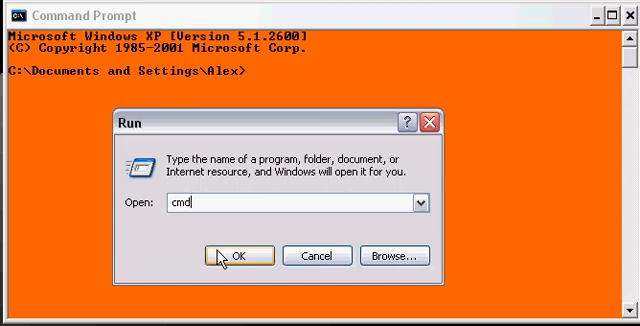
mouse_move(316, 256)
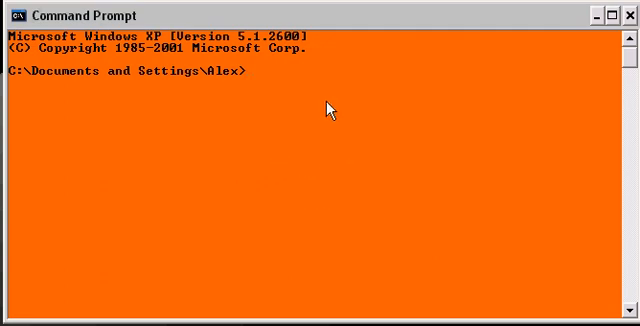
Step: Run 'net user' to list all user accounts on the computer
text(net user)
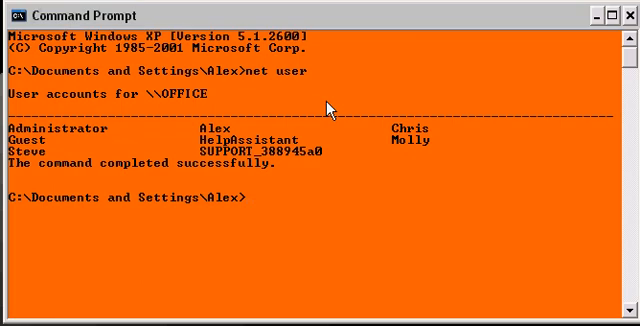
text(net us)
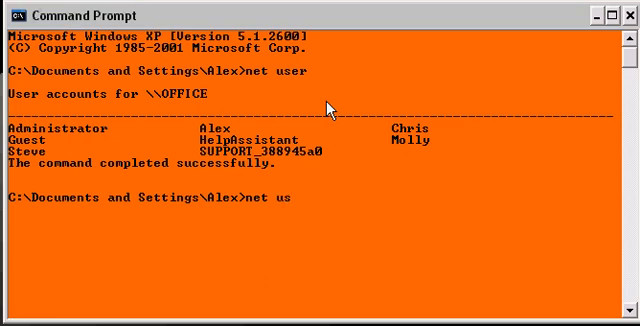
text(er)
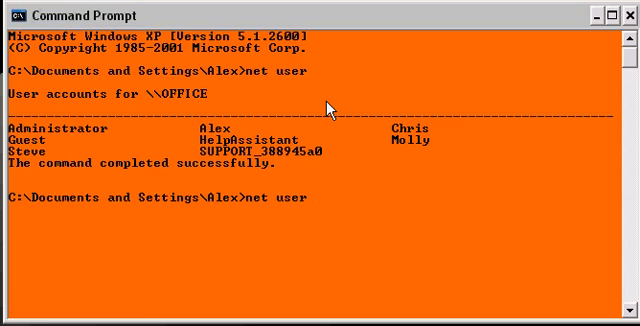
Step: Run 'net user alex *' and enter a new password for the alex account
text(al)
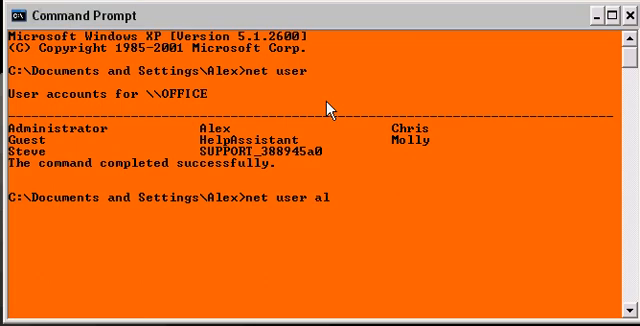
text(ex)
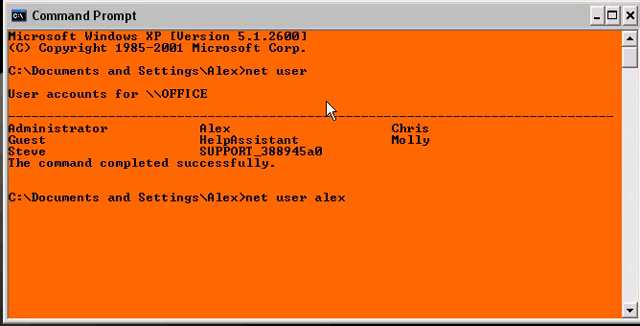
text(*)
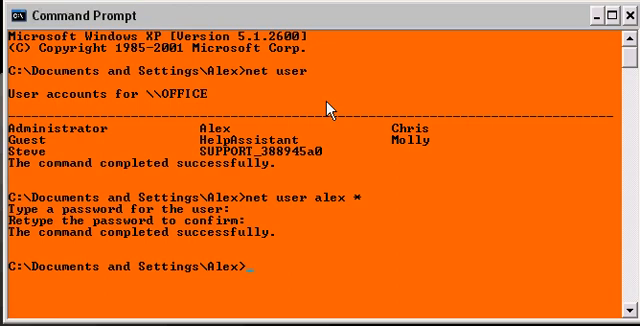
Step: Run 'net user alex *' again, entering and confirming another new password
text(net user alex *)
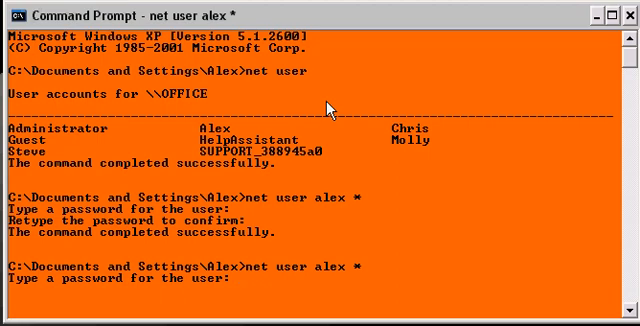
key(enter)
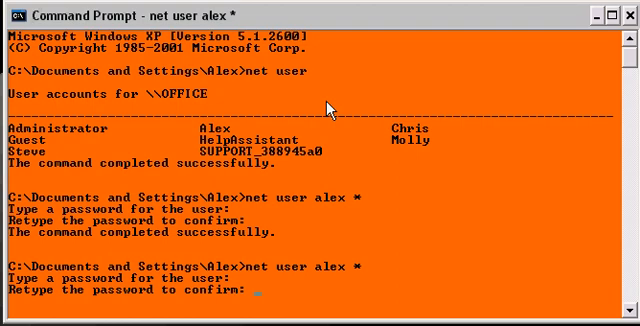
key(Enter)
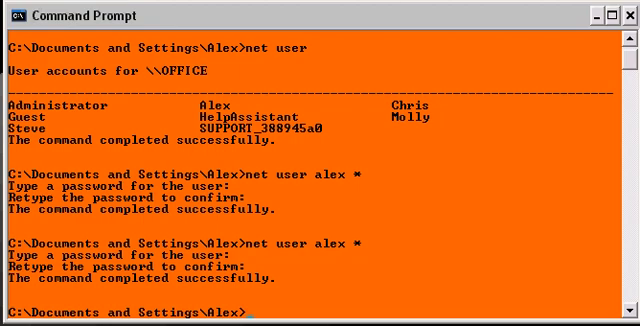
mouse_move(576, 52)
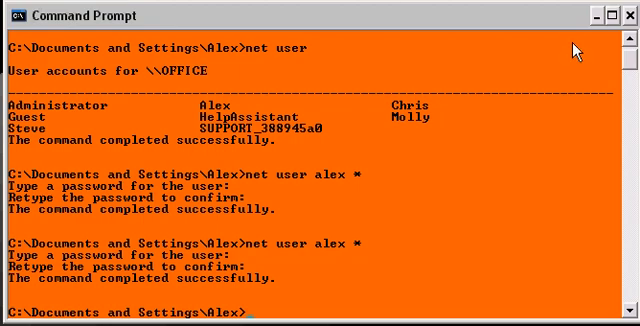